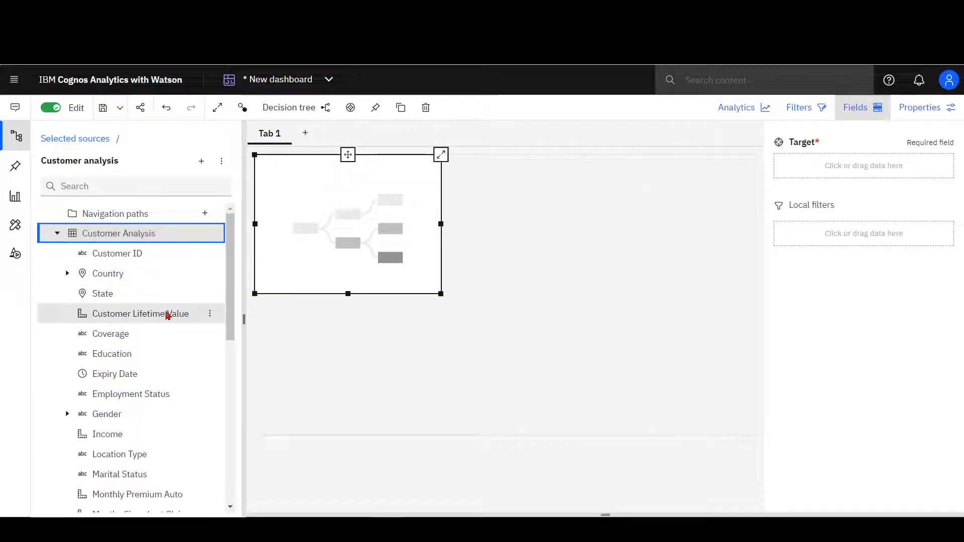
- Make Customer Lifetime Value the decision tree's target by dragging it into the Target field
{"action": "left_click_drag", "start_coordinate": [140, 313], "coordinate": [863, 166]}
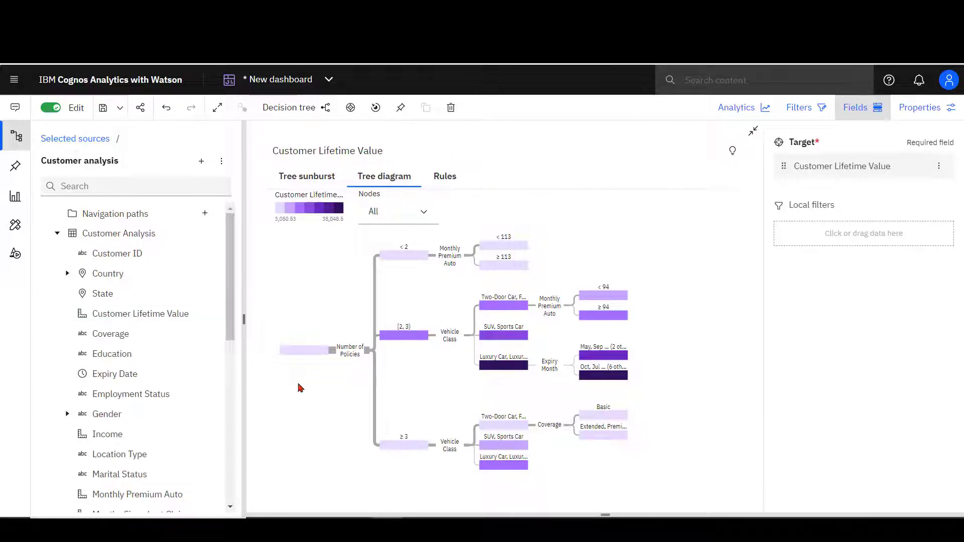
{"action": "mouse_move", "coordinate": [305, 349]}
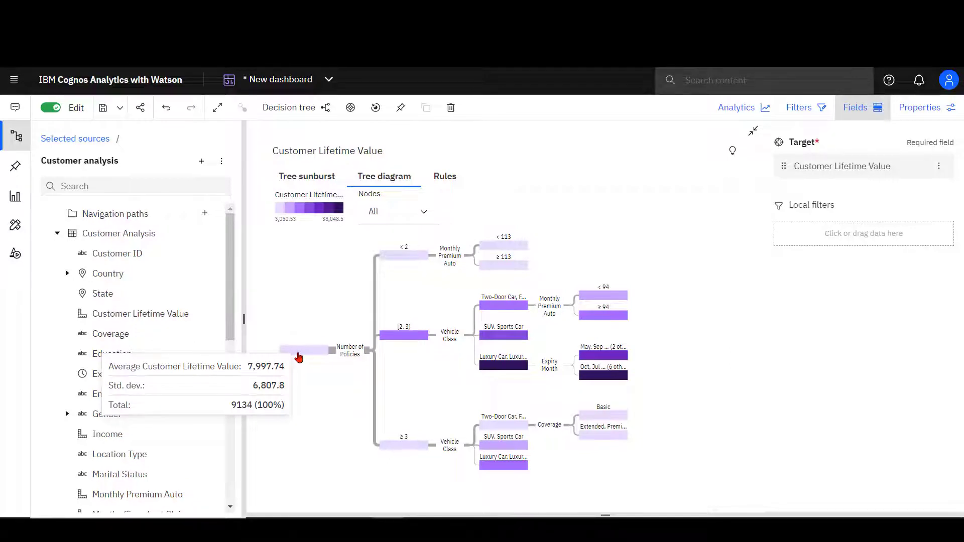
{"action": "mouse_move", "coordinate": [296, 375]}
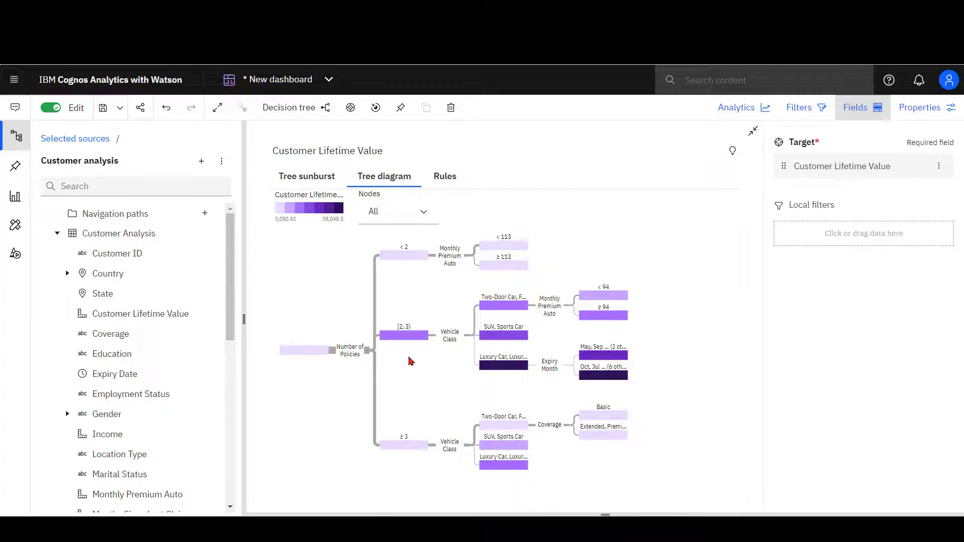
{"action": "mouse_move", "coordinate": [505, 389]}
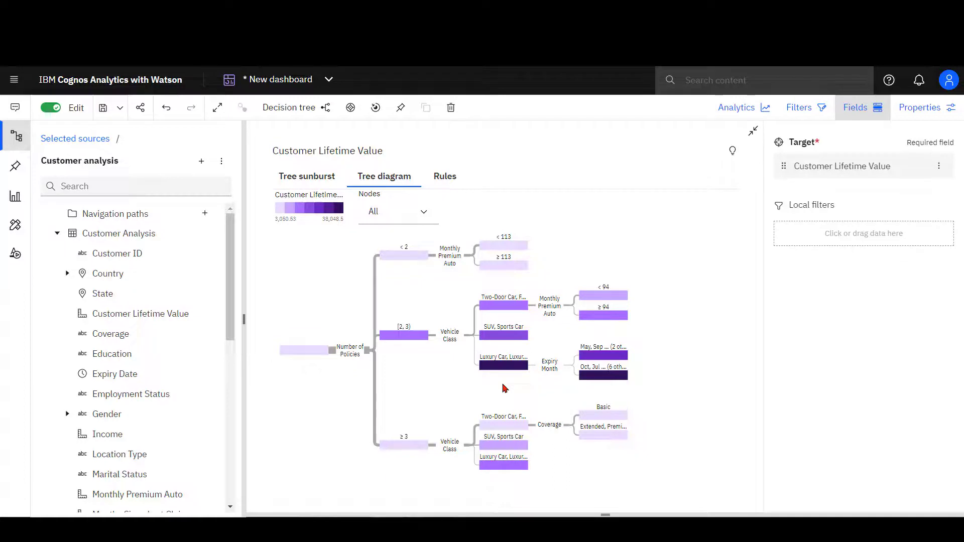
{"action": "mouse_move", "coordinate": [390, 478]}
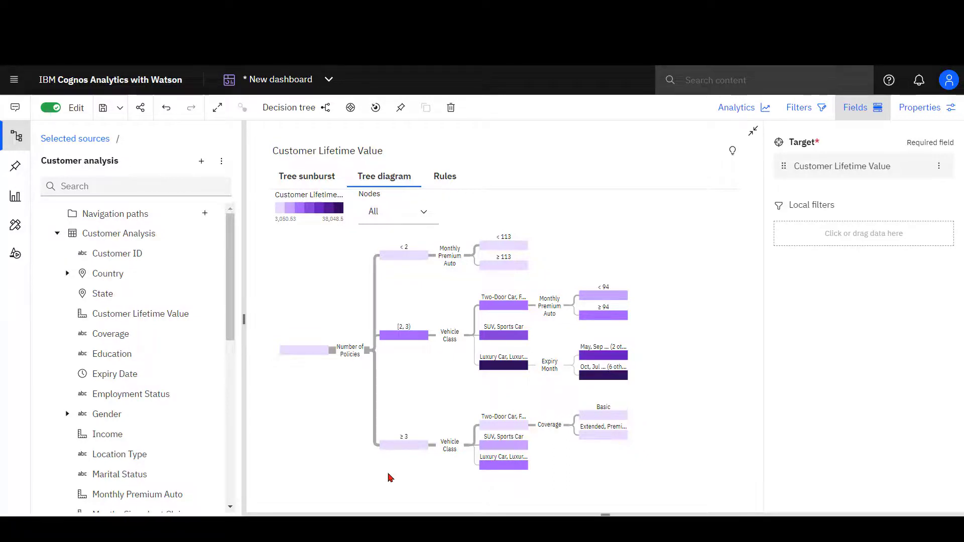